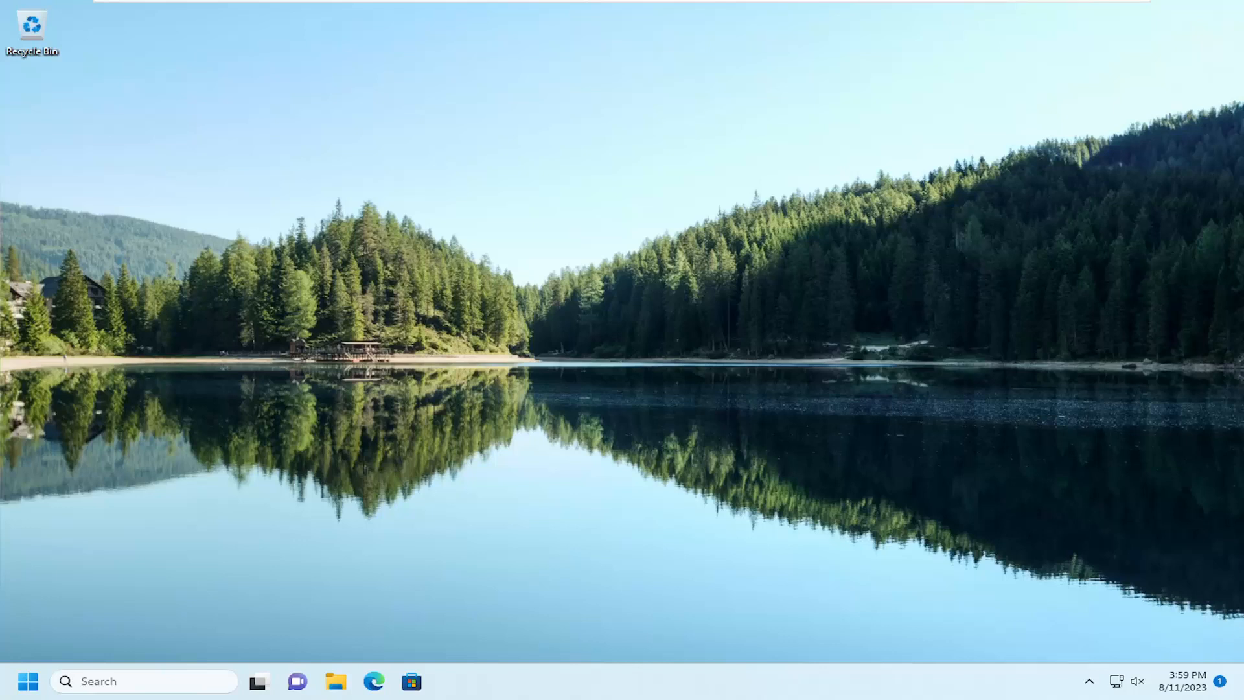
pyautogui.moveTo(84, 578)
pyautogui.write('s')
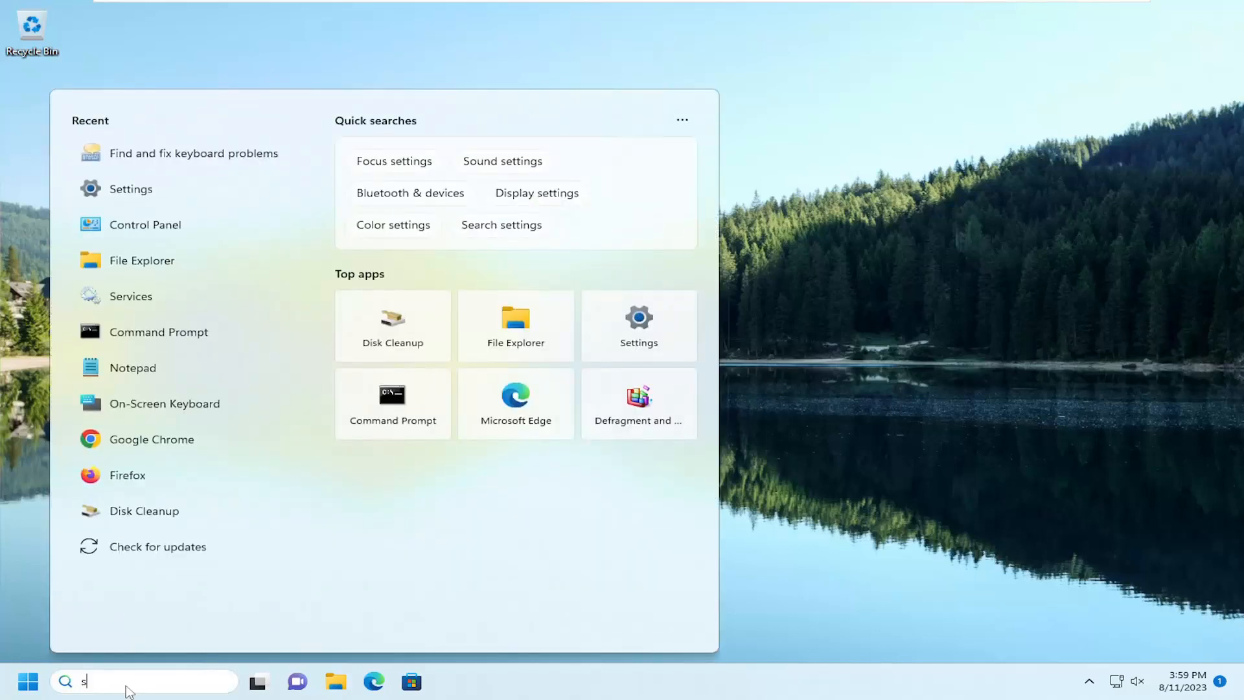
# Search for "services" and launch the Services console from the best match.
pyautogui.write('ervices')
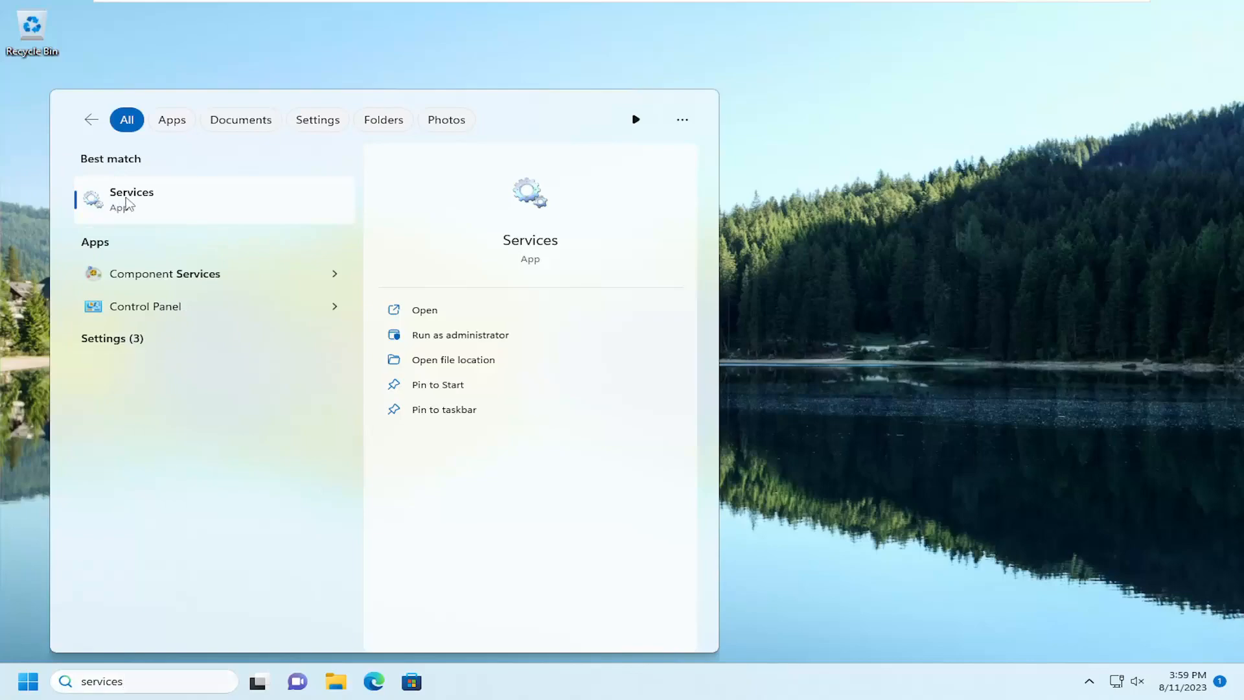
pyautogui.click(423, 309)
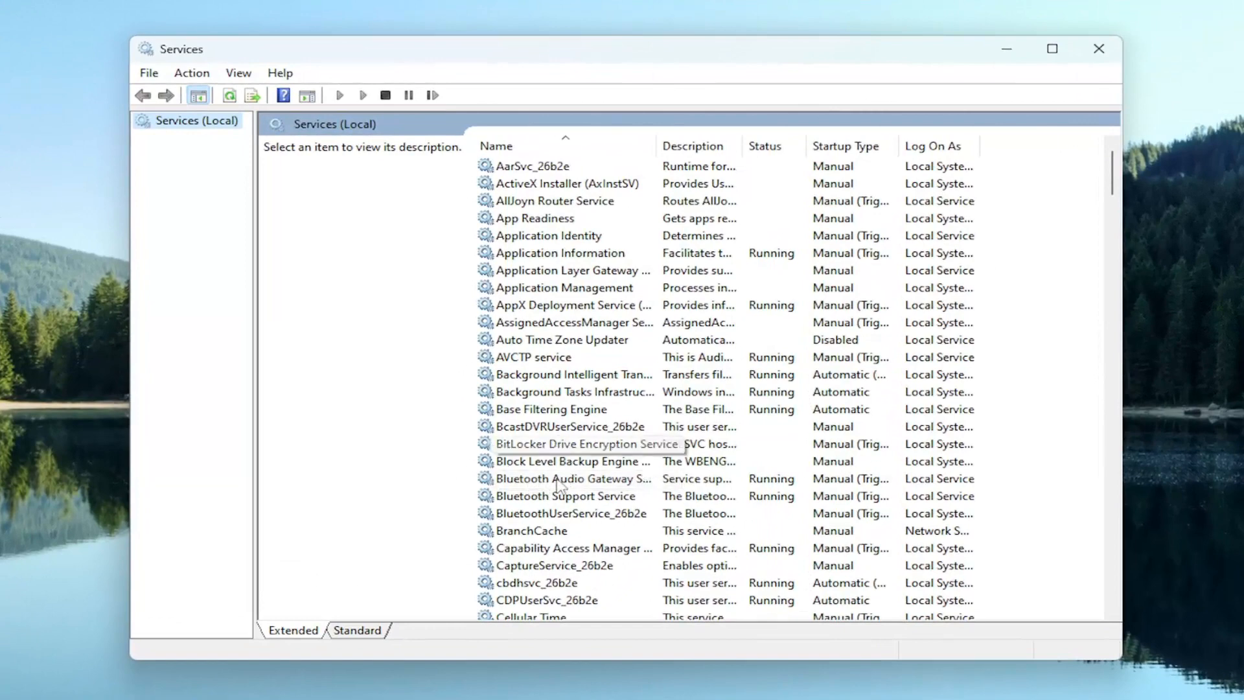
pyautogui.moveTo(556, 478)
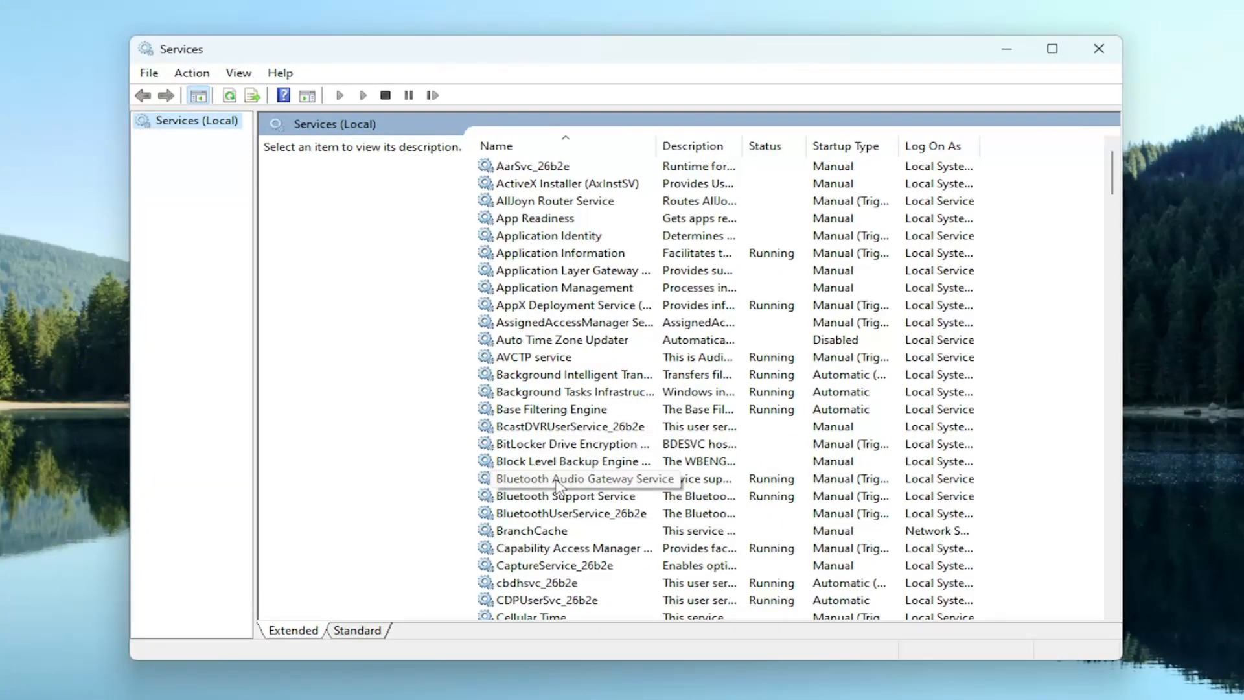
# Stop and start Bluetooth Audio Gateway Service again, keeping startup type Manual.
pyautogui.doubleClick(586, 478)
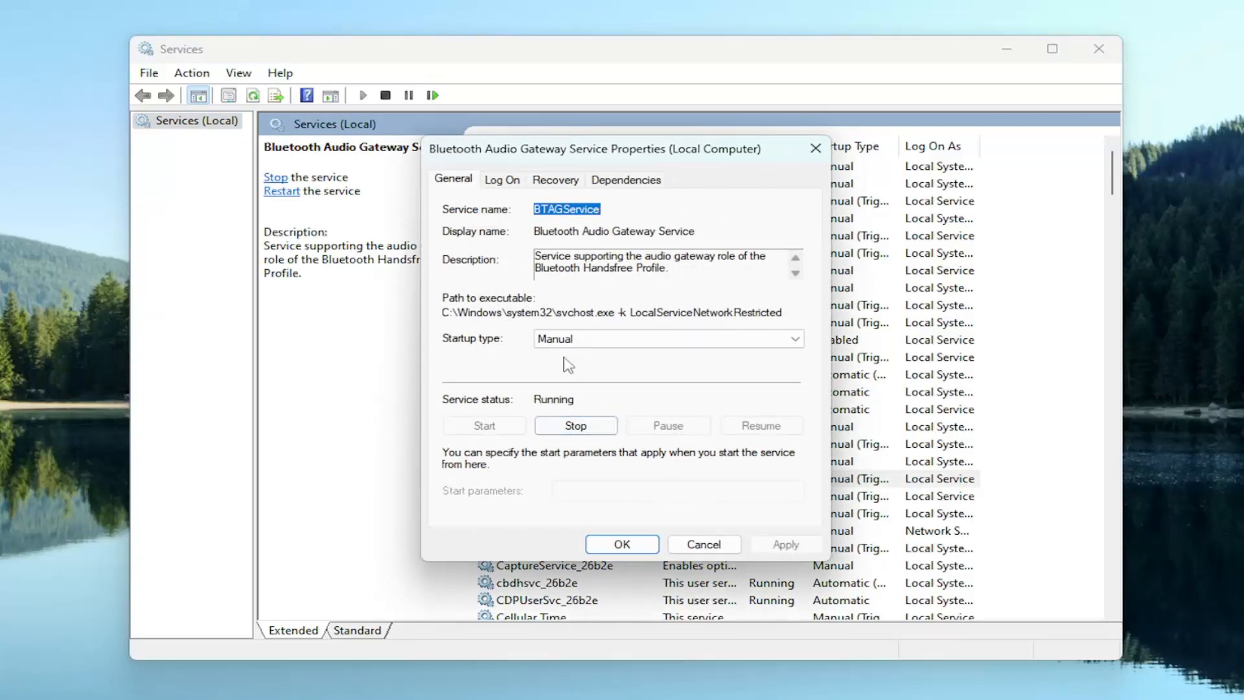
pyautogui.click(792, 338)
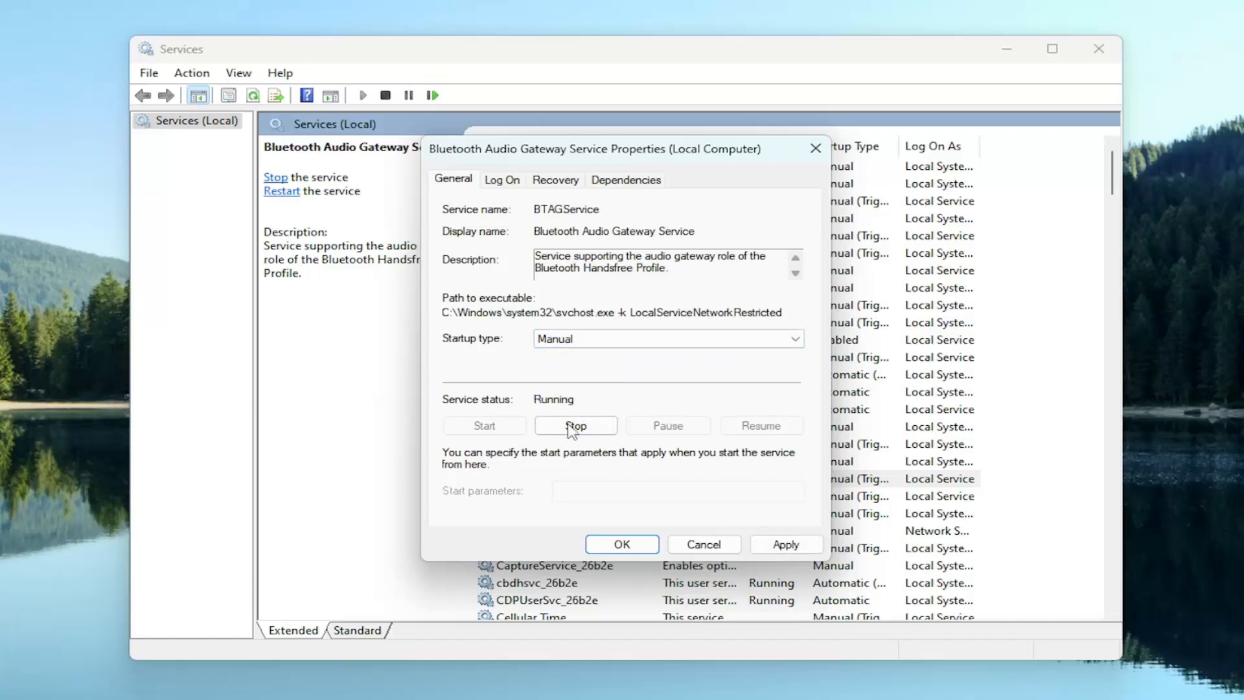
pyautogui.click(574, 425)
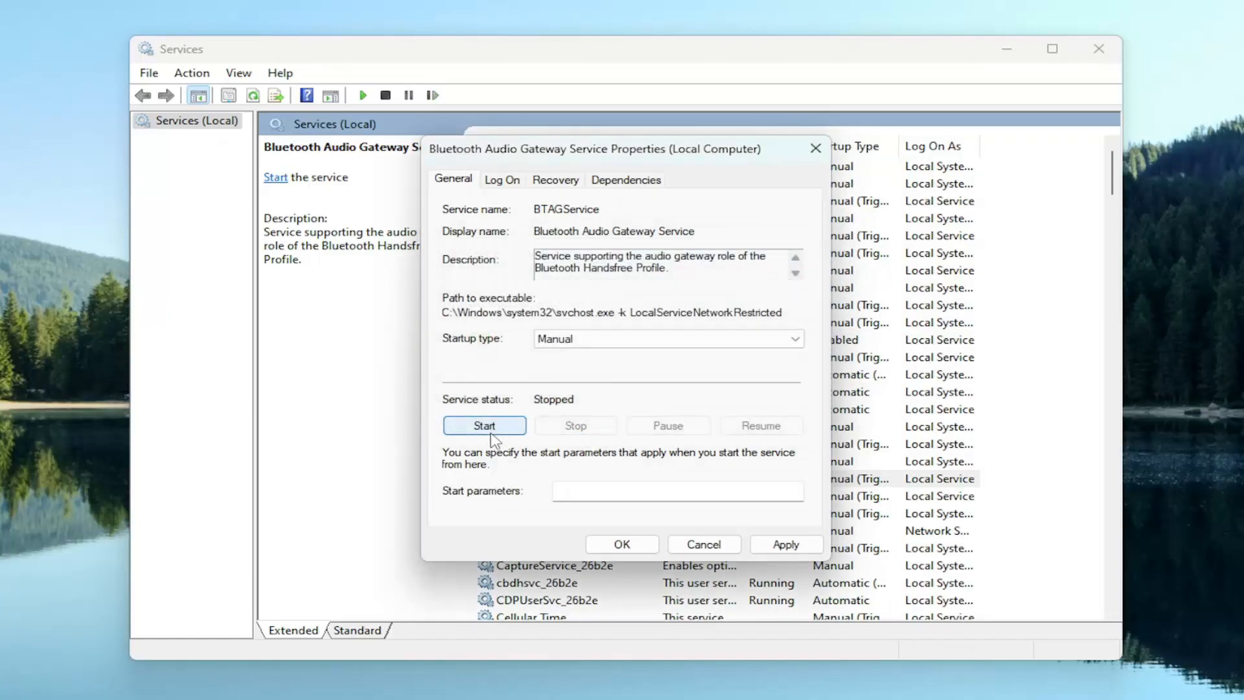
pyautogui.click(484, 425)
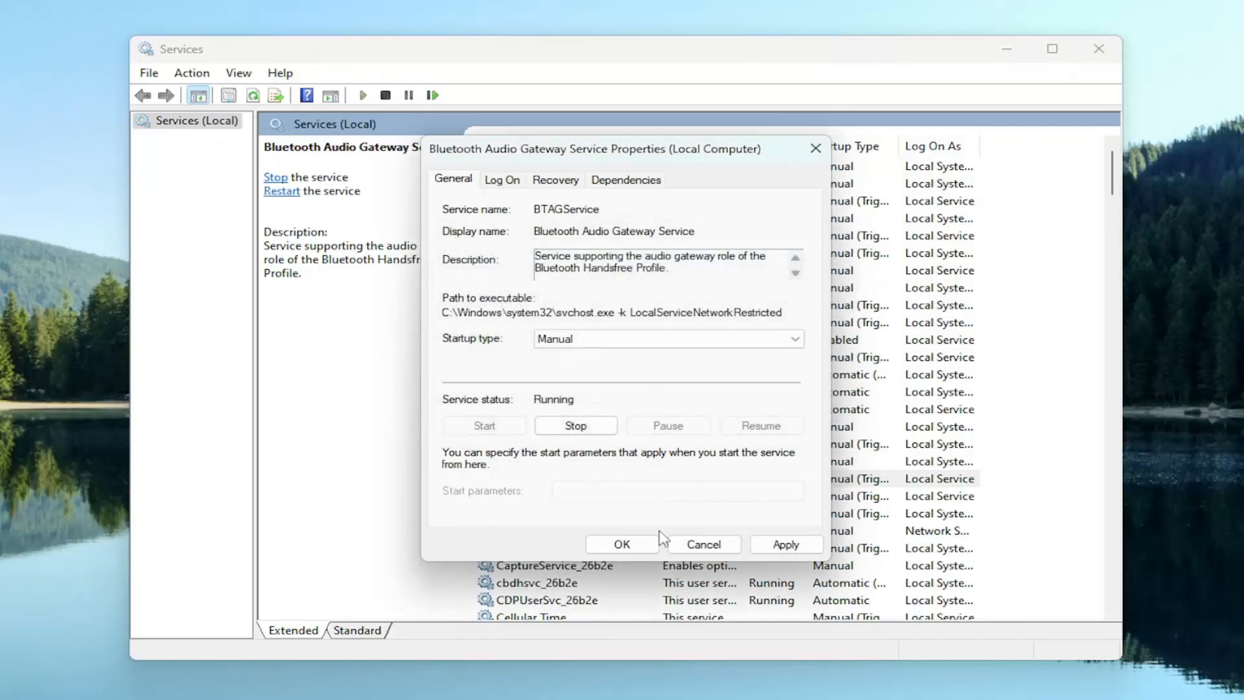
pyautogui.click(621, 544)
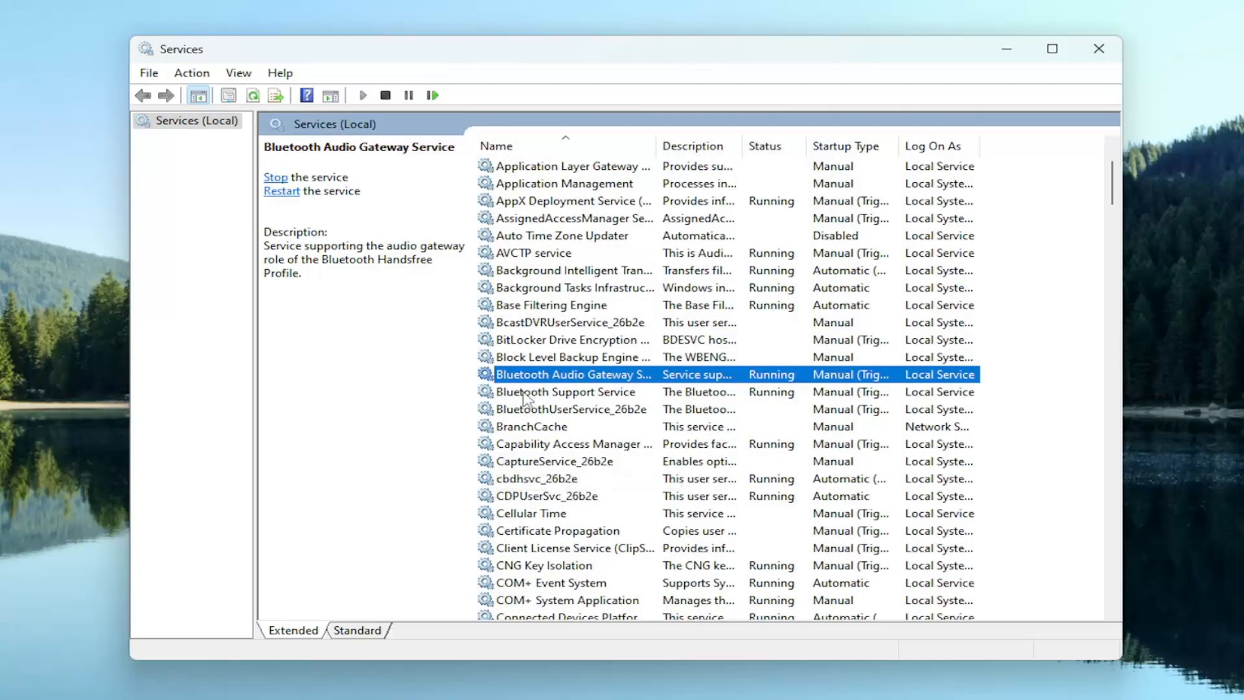
# Set Bluetooth Support Service to Manual startup and start it again.
pyautogui.doubleClick(564, 391)
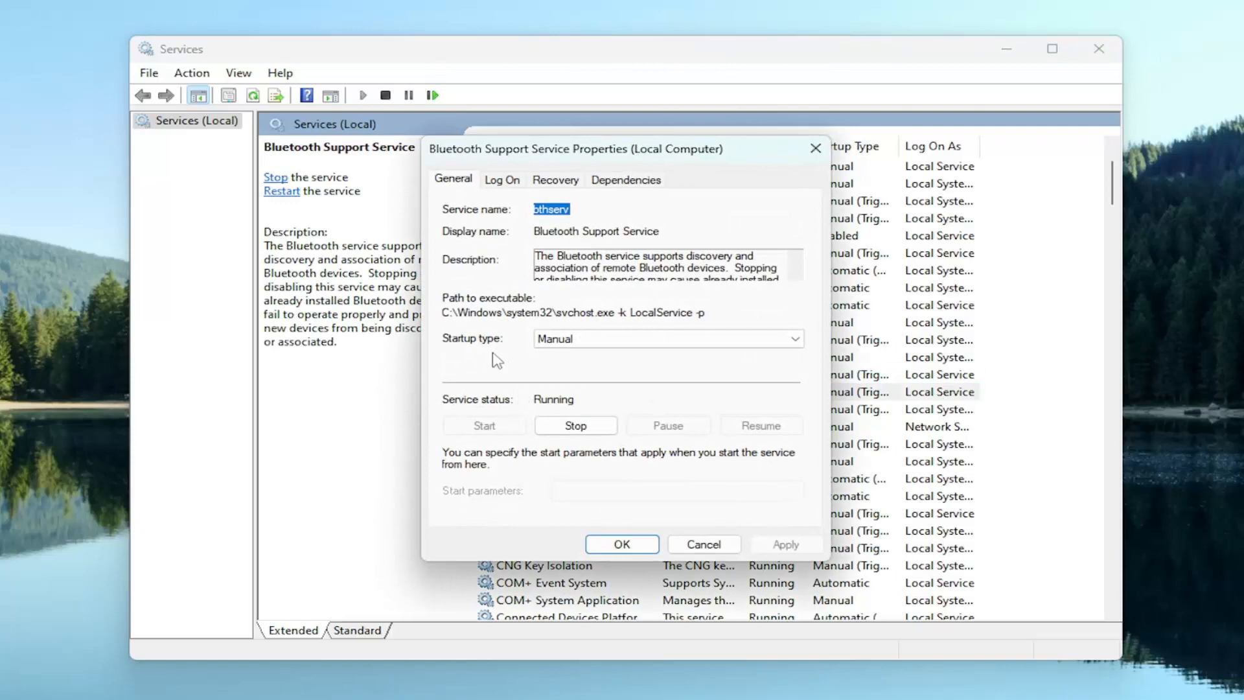
pyautogui.click(792, 339)
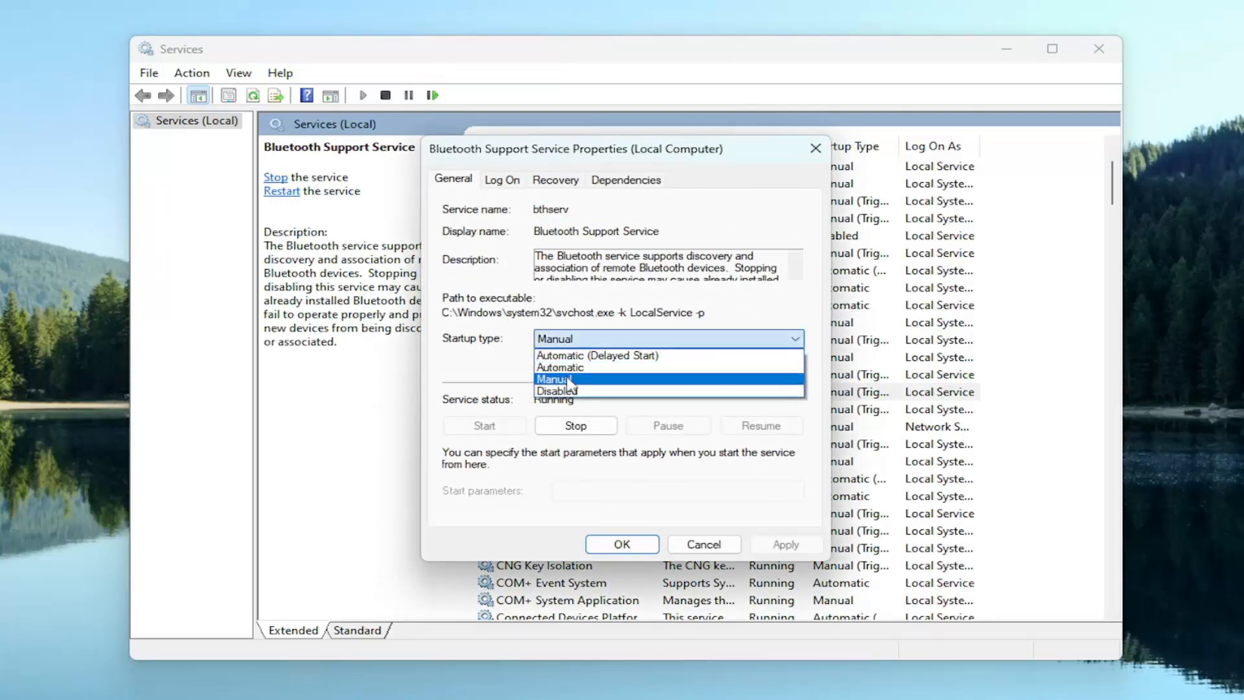
pyautogui.click(575, 425)
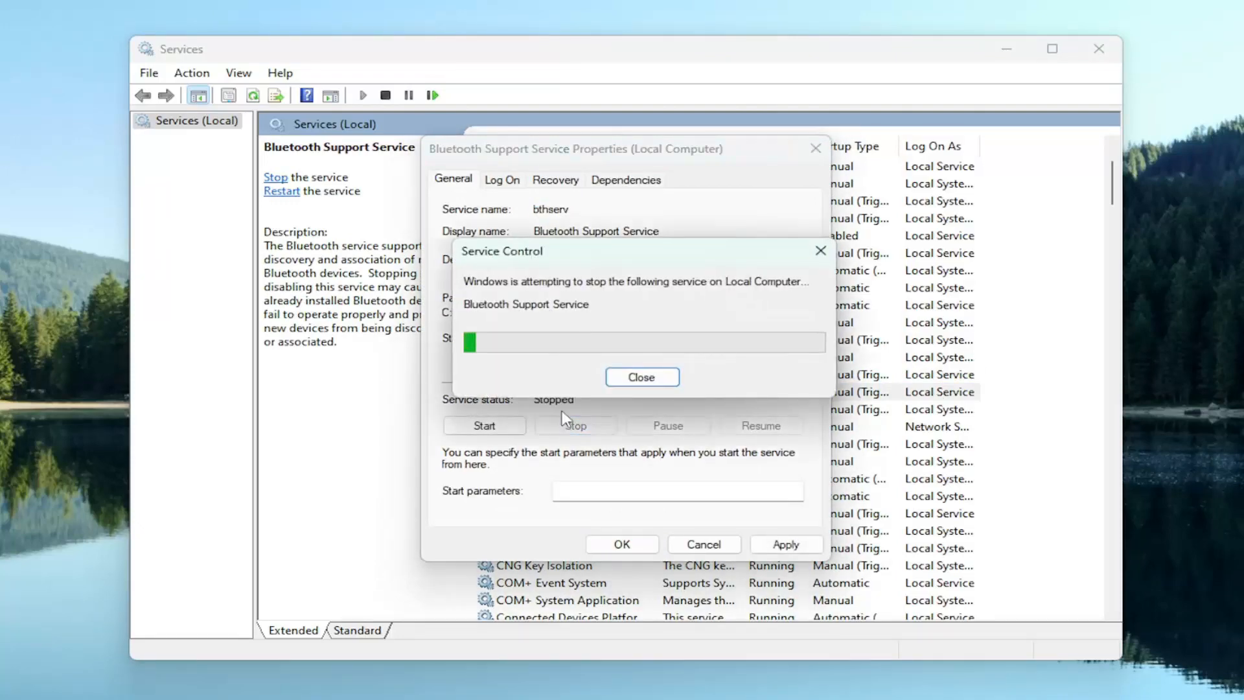
pyautogui.click(483, 425)
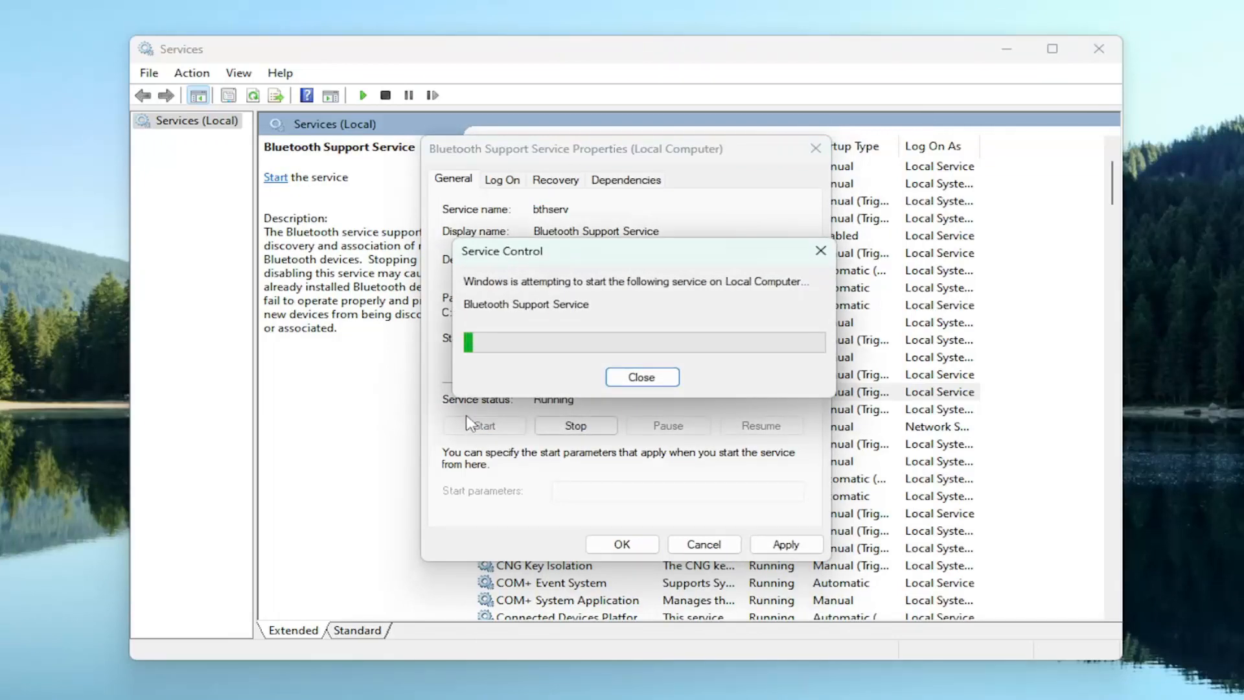
pyautogui.click(641, 377)
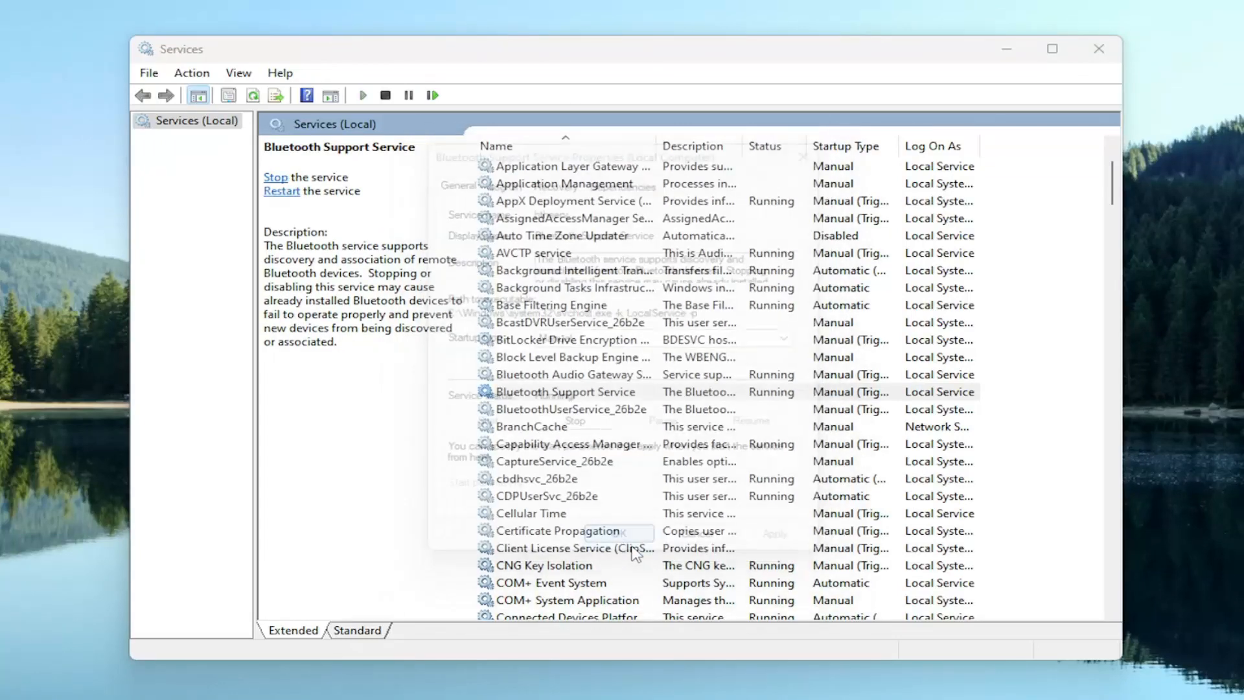
# Select the BluetoothUserService_26b2e entry in the services list.
pyautogui.click(564, 392)
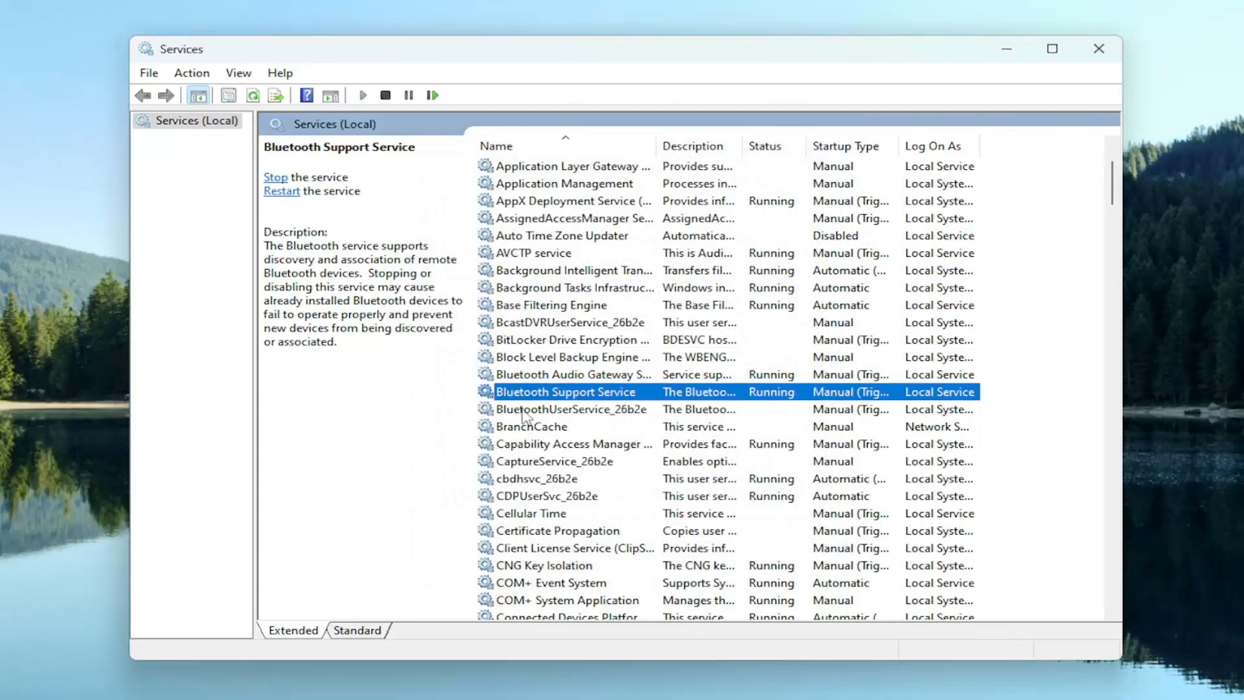
pyautogui.click(569, 408)
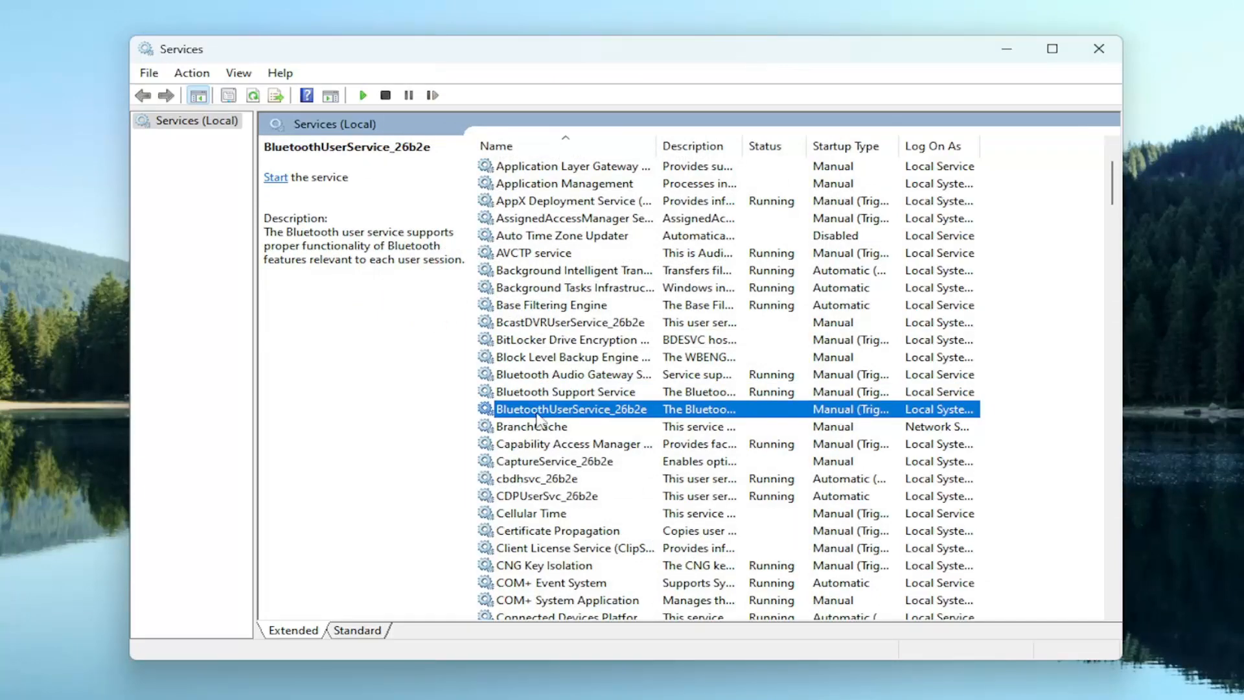
# Start BluetoothUserService_26b2e from its properties, then close the Services window.
pyautogui.doubleClick(569, 408)
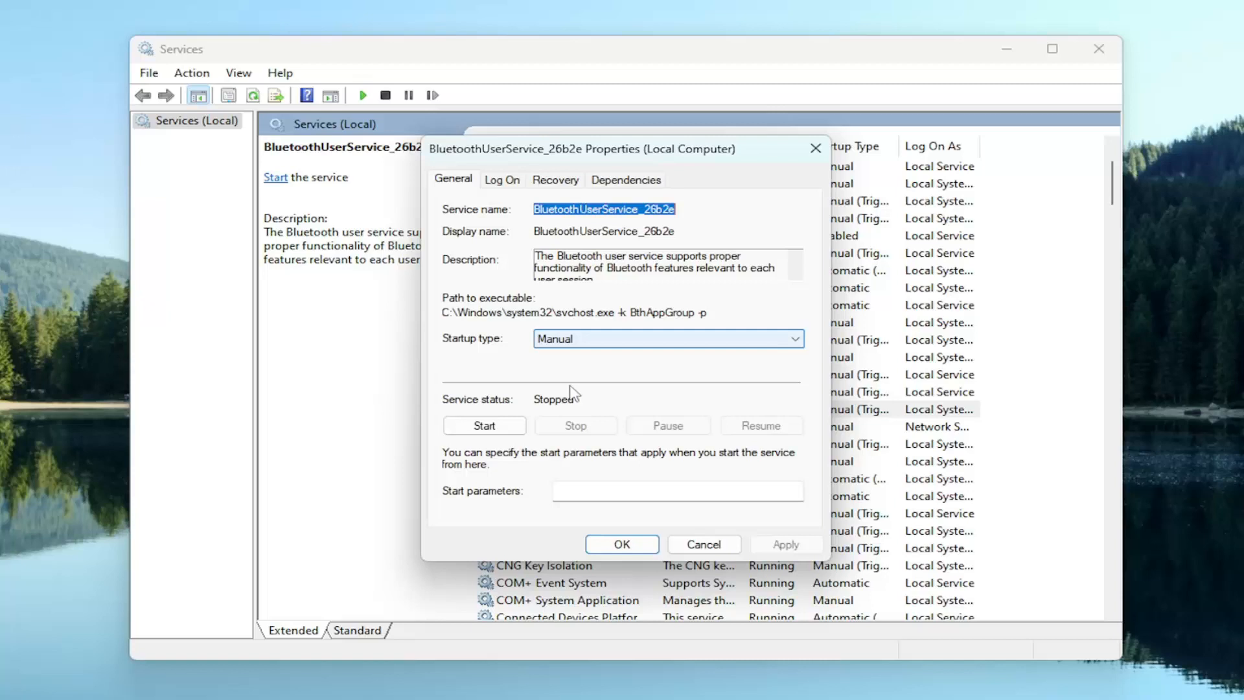
pyautogui.click(484, 425)
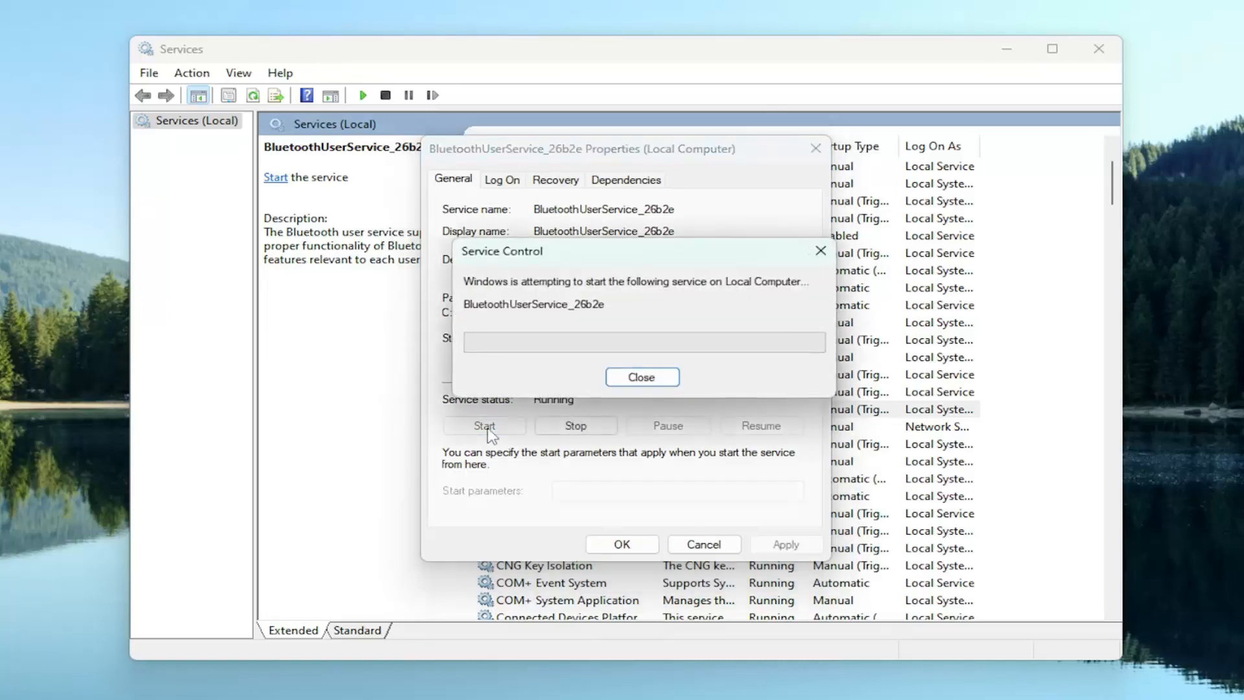
pyautogui.click(641, 377)
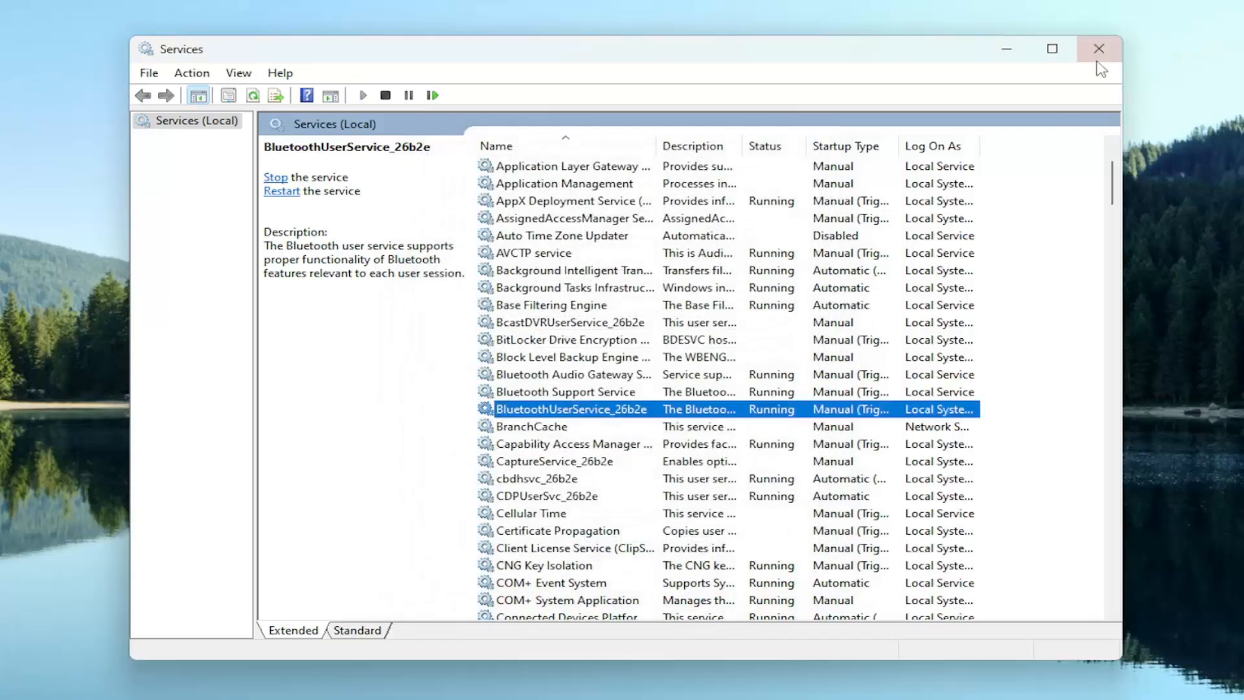
pyautogui.click(1097, 48)
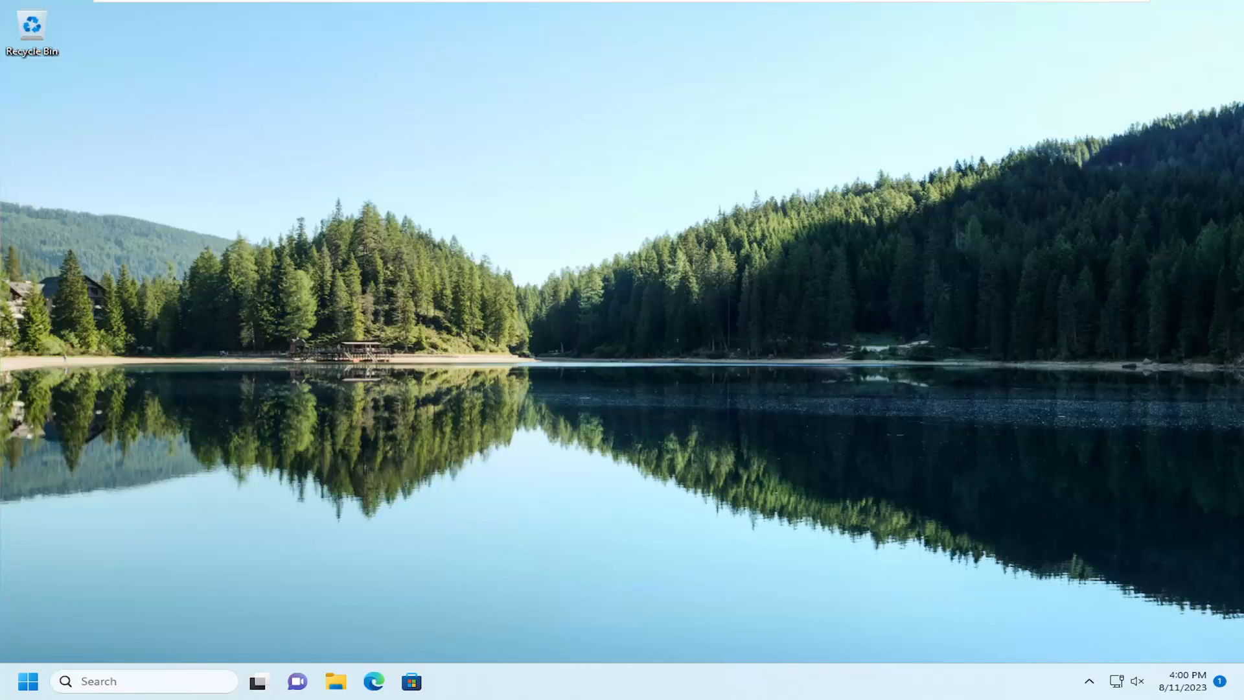
# Search "troubles" from the taskbar to reach the Troubleshoot settings page.
pyautogui.click(119, 680)
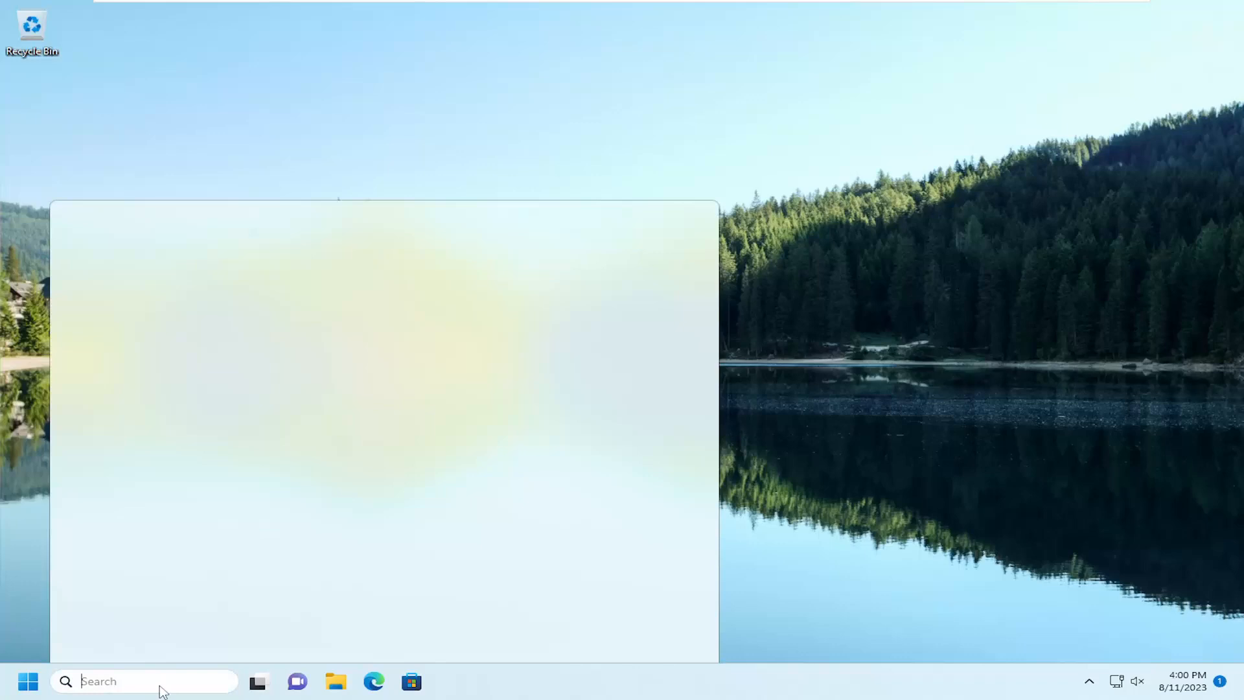
pyautogui.write('troubles')
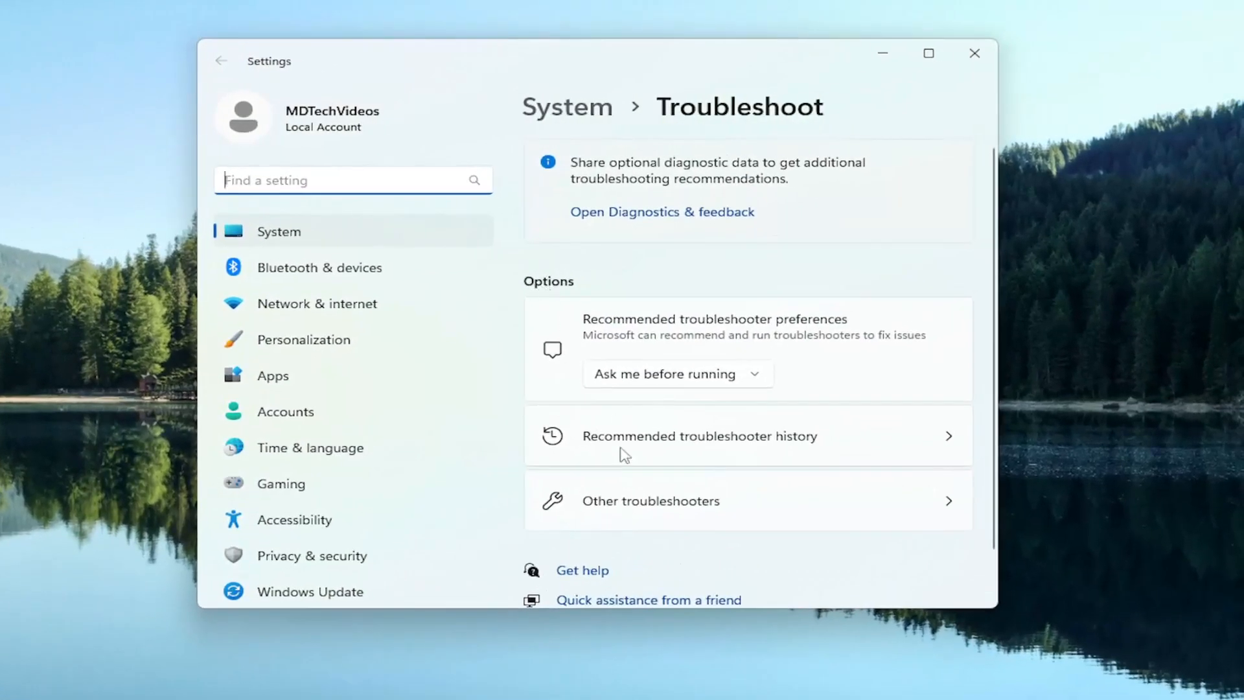
# Run the Bluetooth troubleshooter from the Other troubleshooters list.
pyautogui.click(651, 500)
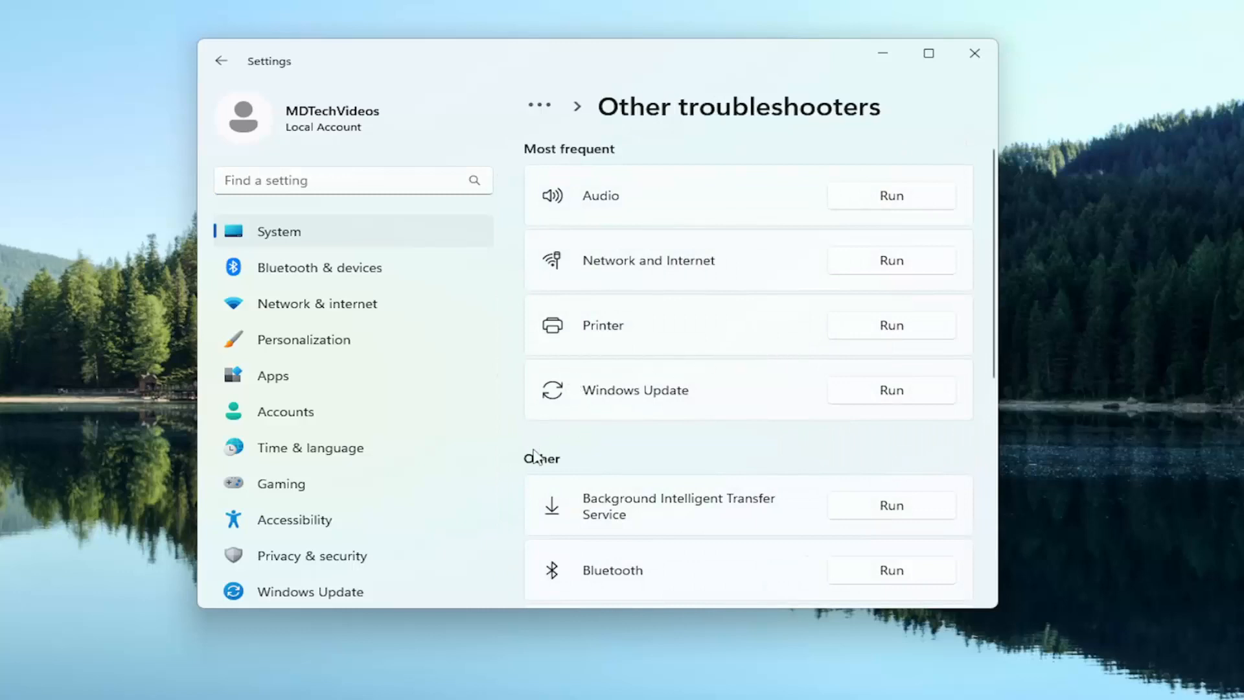
pyautogui.scroll(-3)
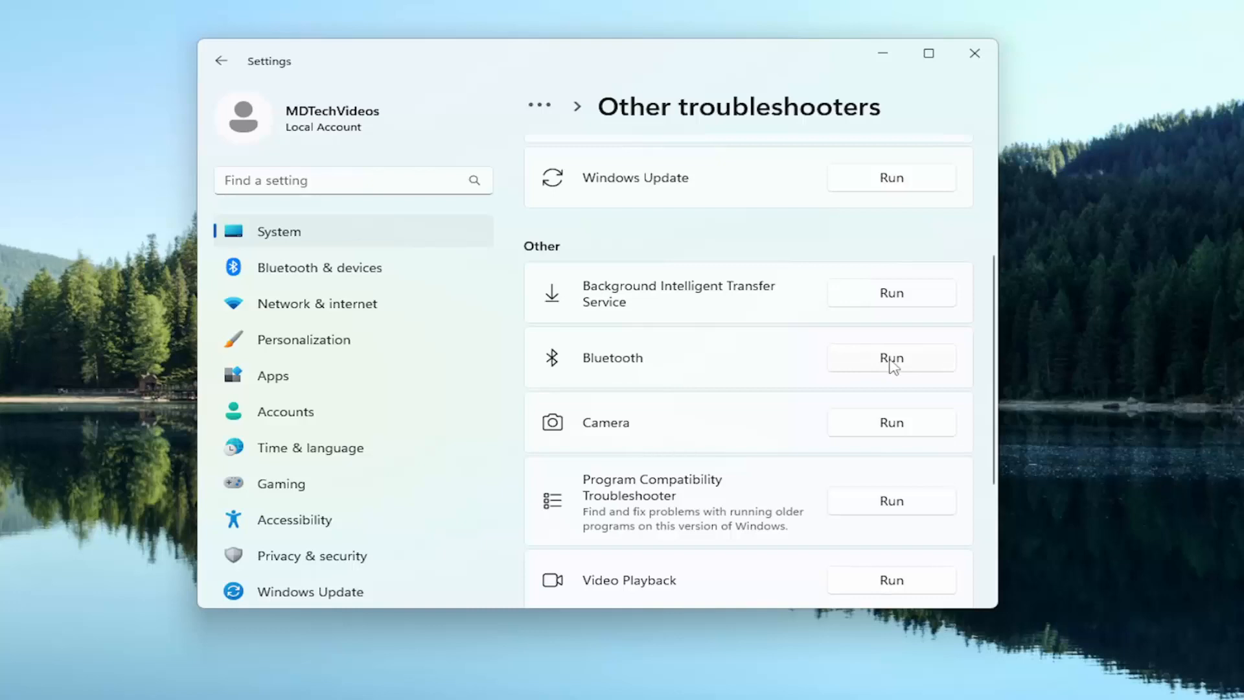
pyautogui.click(890, 358)
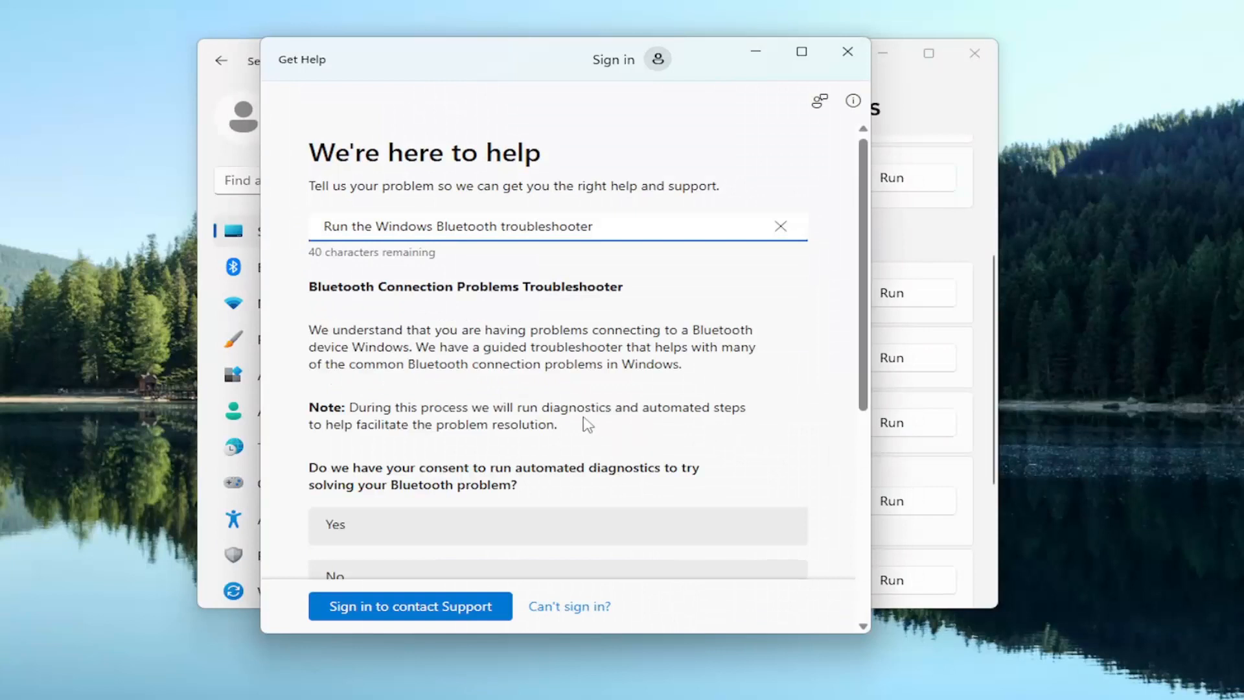
# Consent to automated Bluetooth diagnostics and continue through the Windows Update check.
pyautogui.scroll(-3)
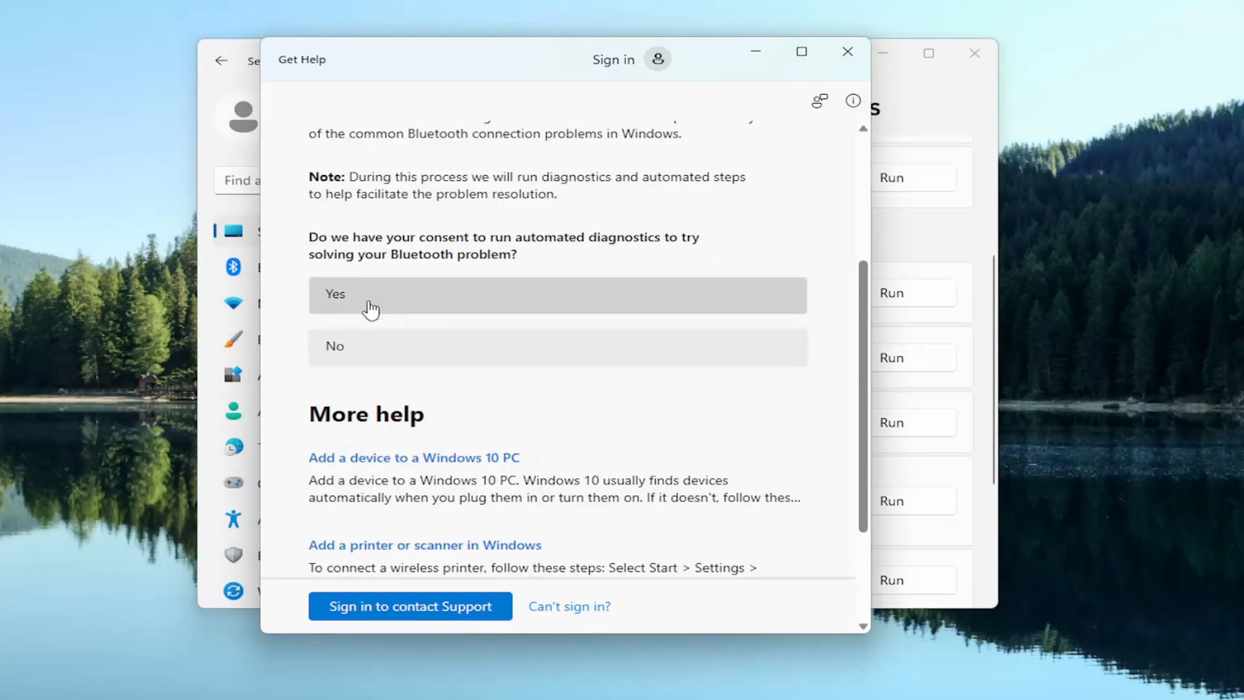
pyautogui.click(557, 296)
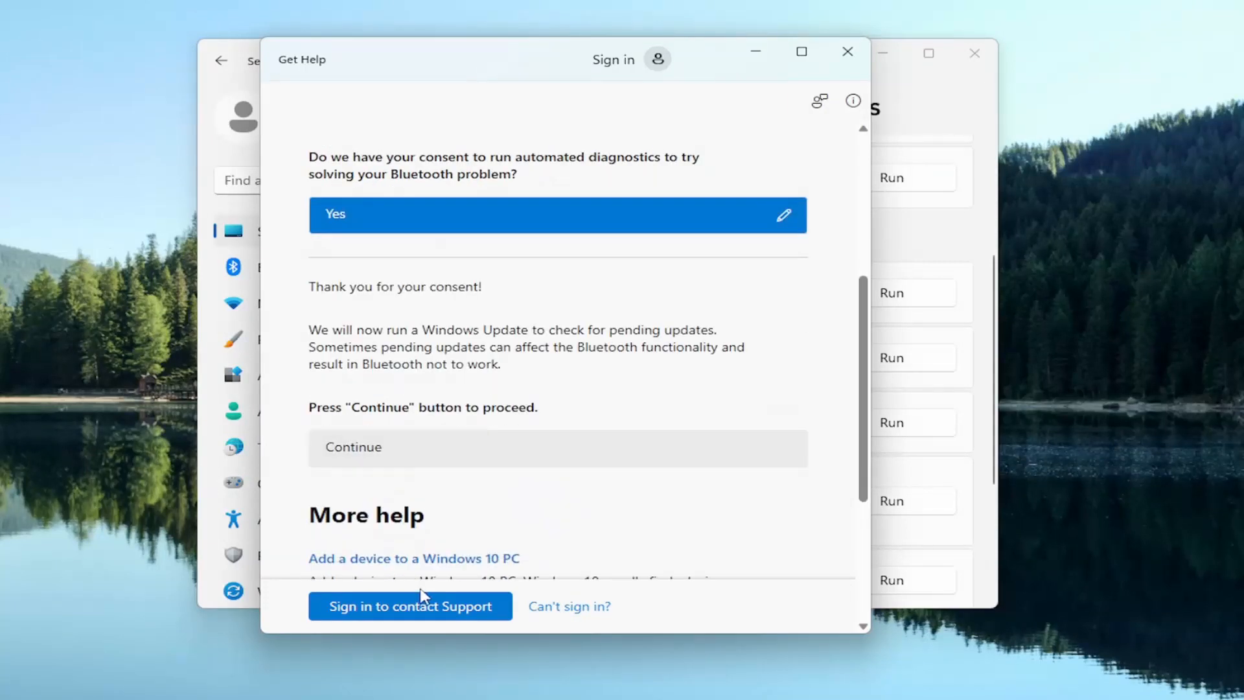
pyautogui.click(352, 447)
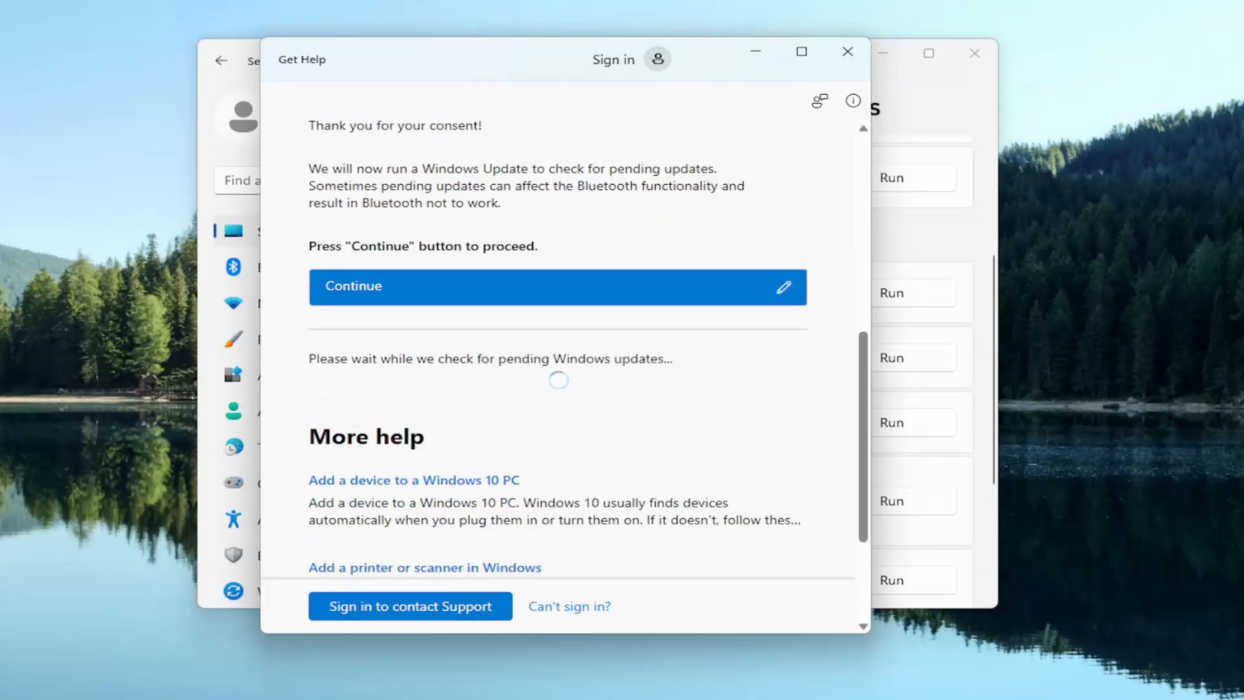
pyautogui.moveTo(406, 414)
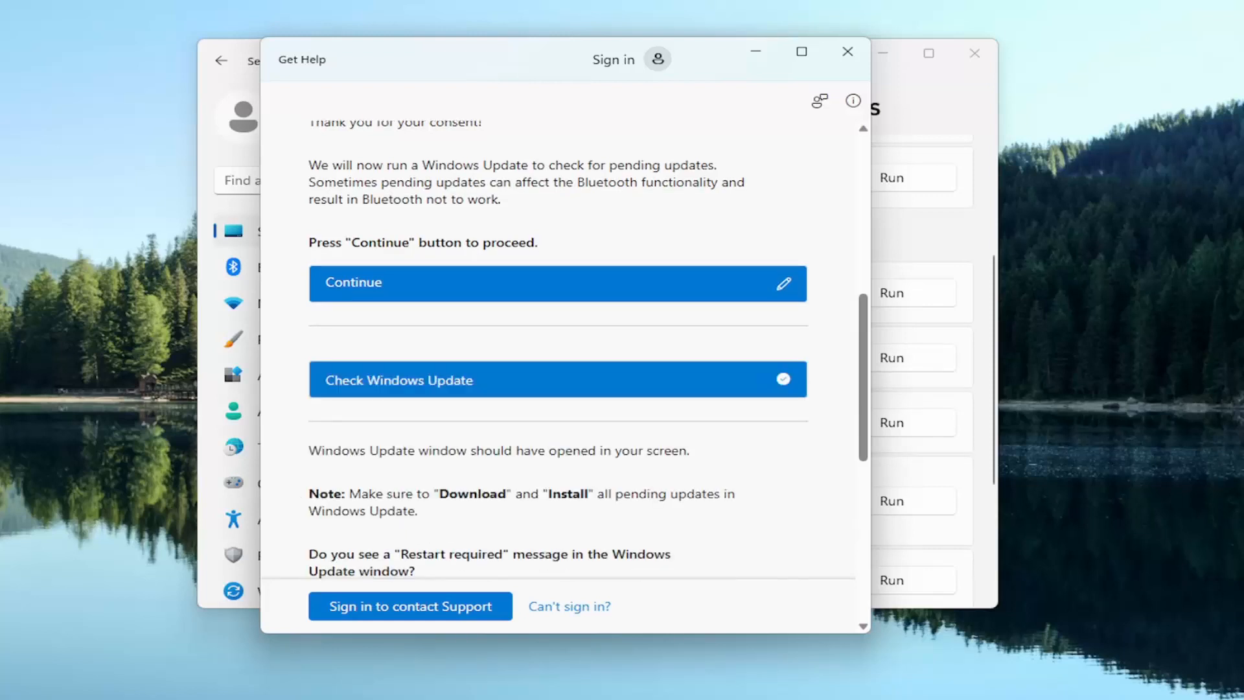
pyautogui.moveTo(758, 436)
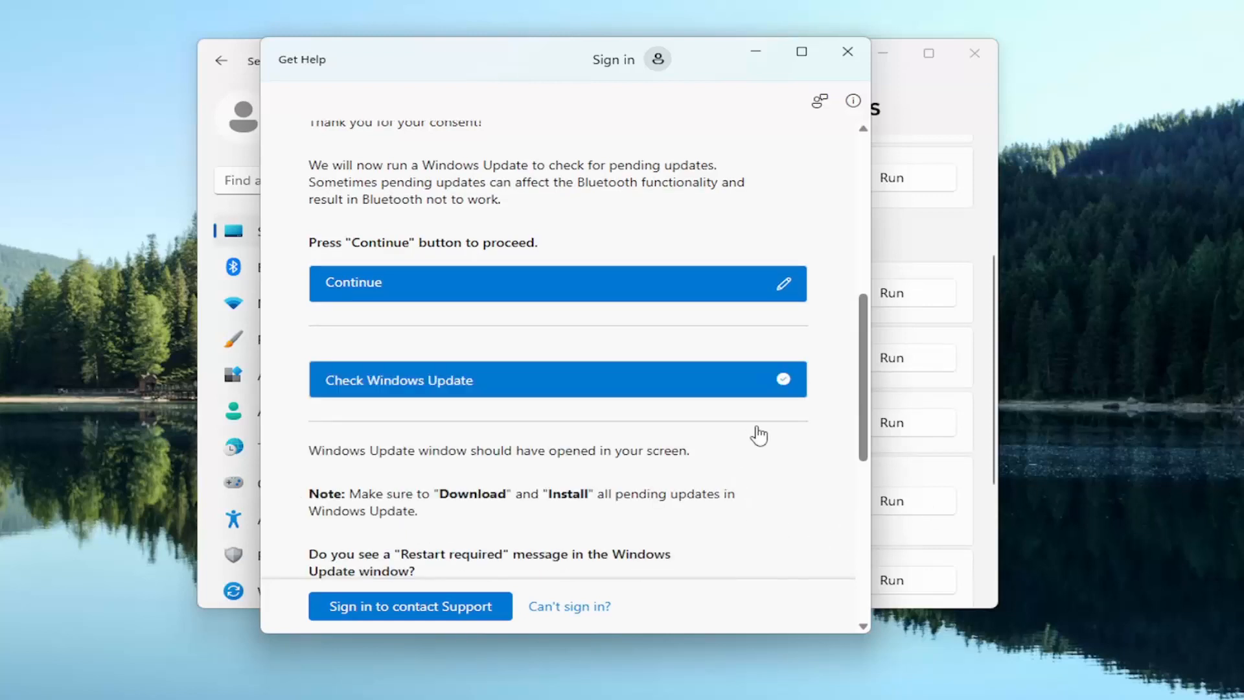
pyautogui.moveTo(670, 387)
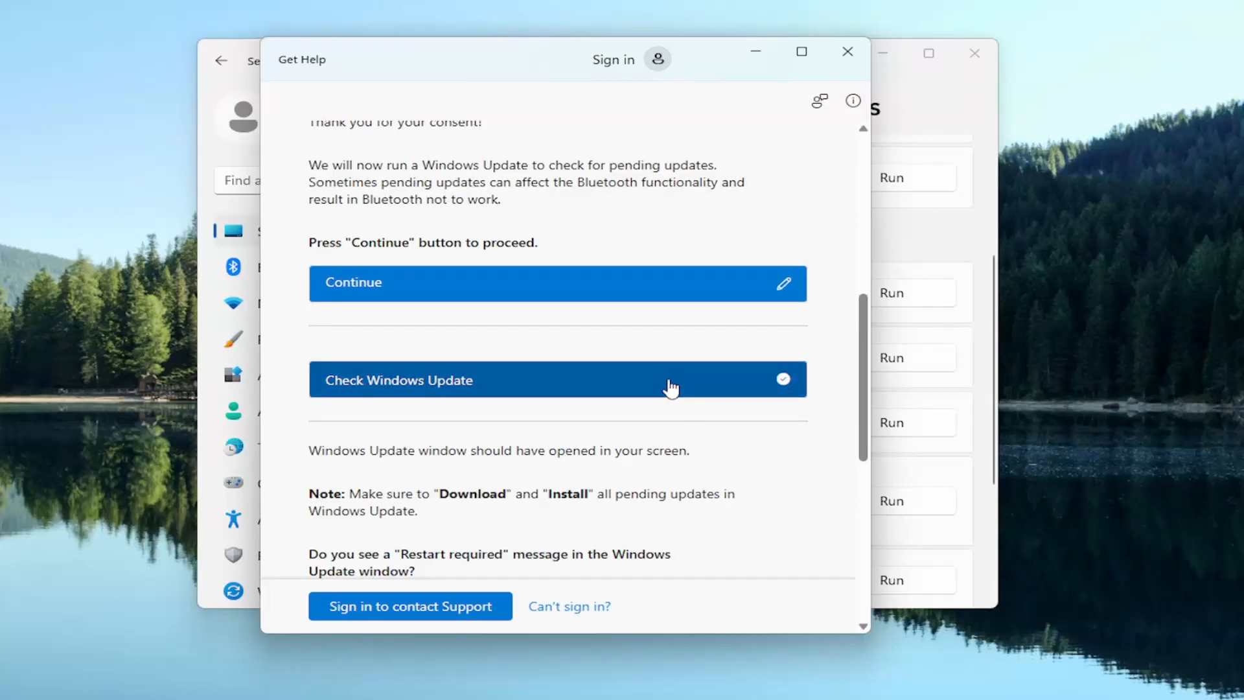
pyautogui.scroll(-3)
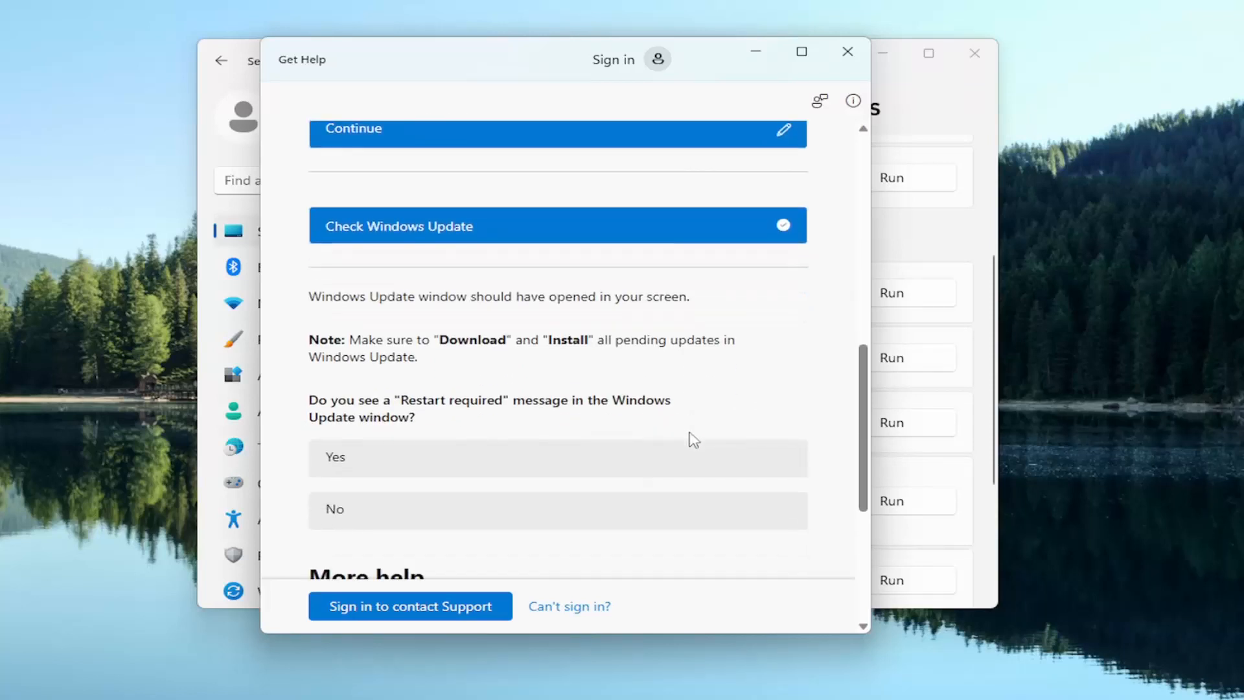
# Scroll through the restart-required question toward the Greyed Out troubleshooter.
pyautogui.scroll(-3)
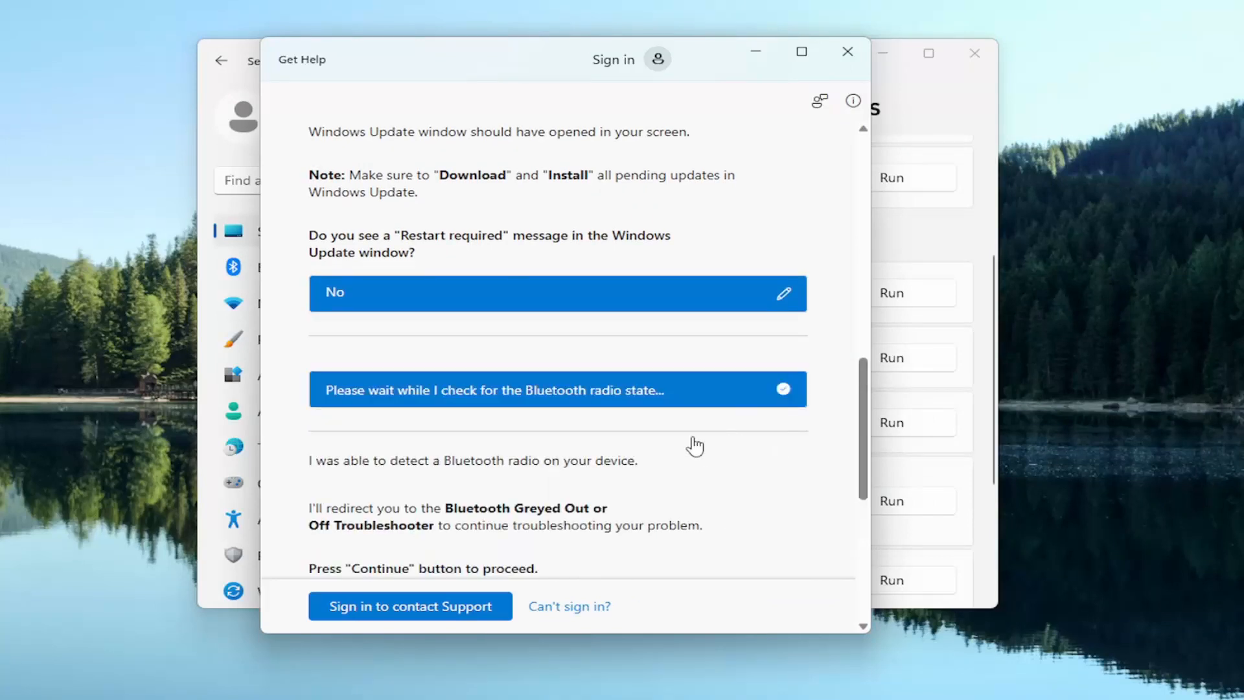
pyautogui.scroll(-3)
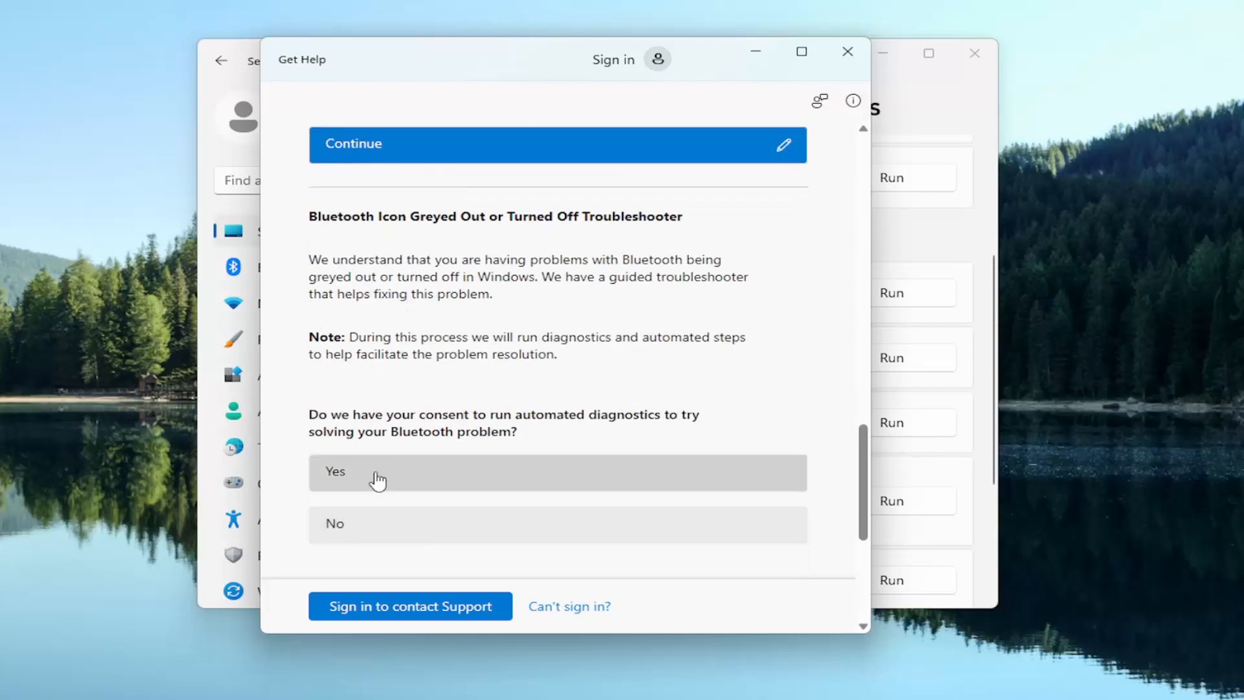
# Consent, add the Bluetooth taskbar icon, check hidden icons and confirm it is visible.
pyautogui.click(558, 471)
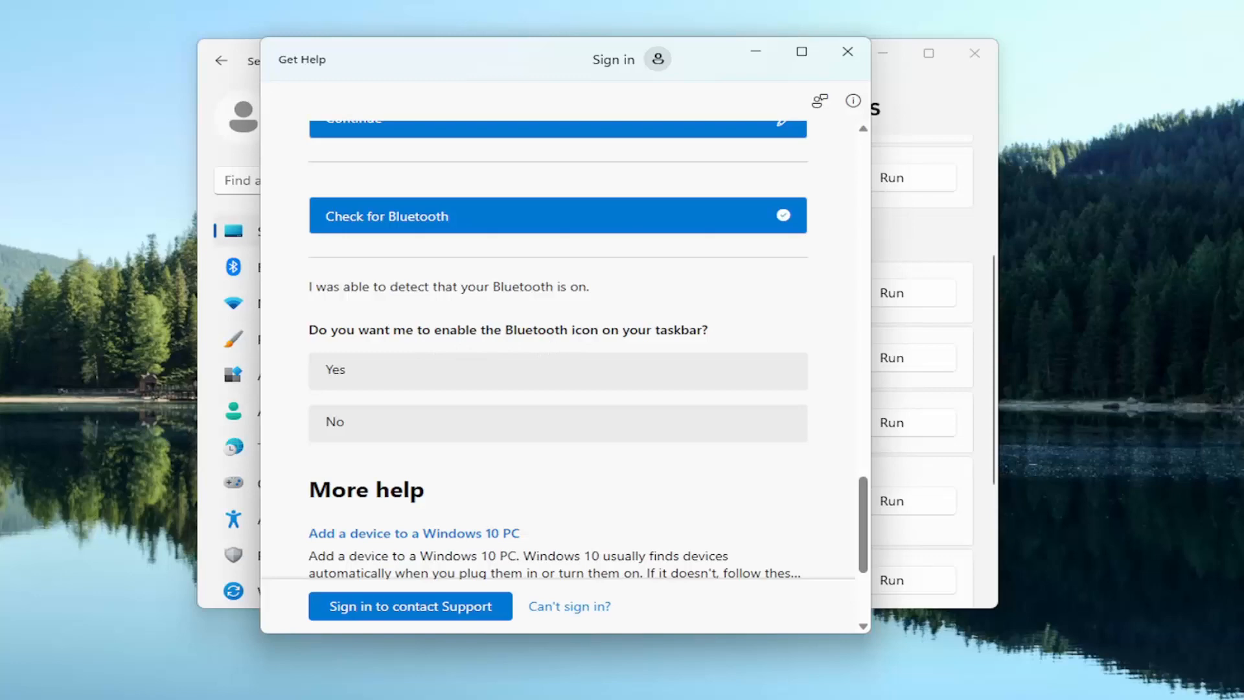
pyautogui.click(558, 370)
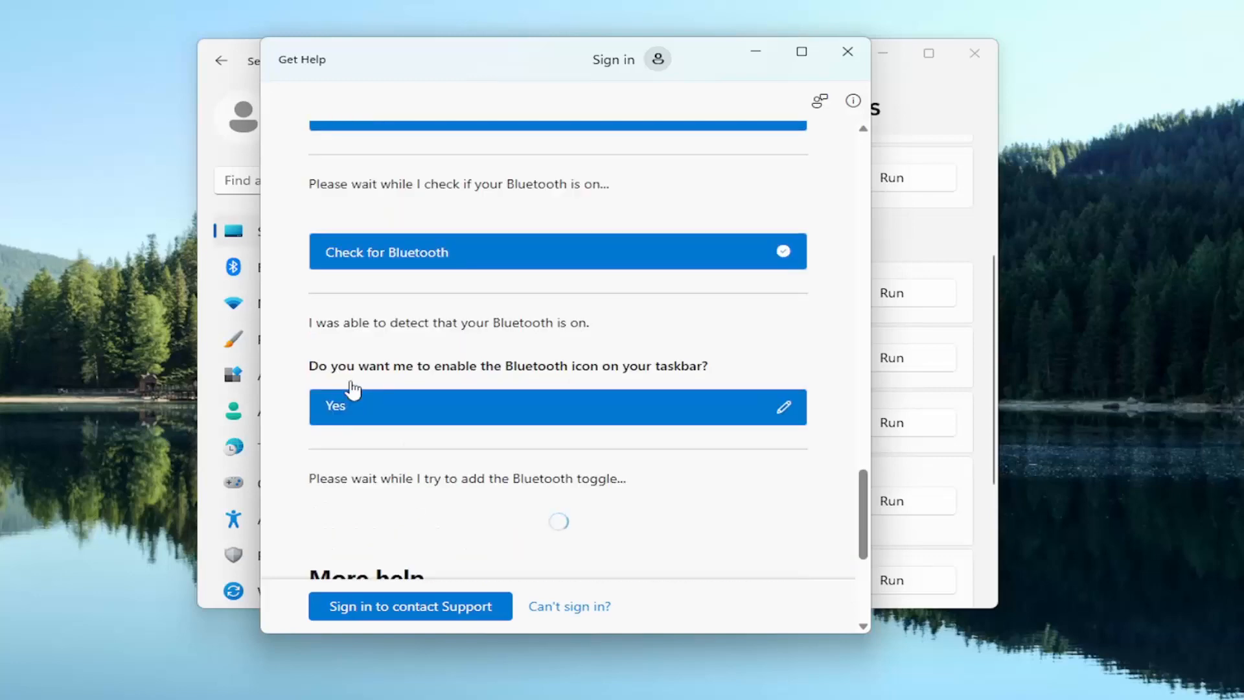
pyautogui.scroll(-3)
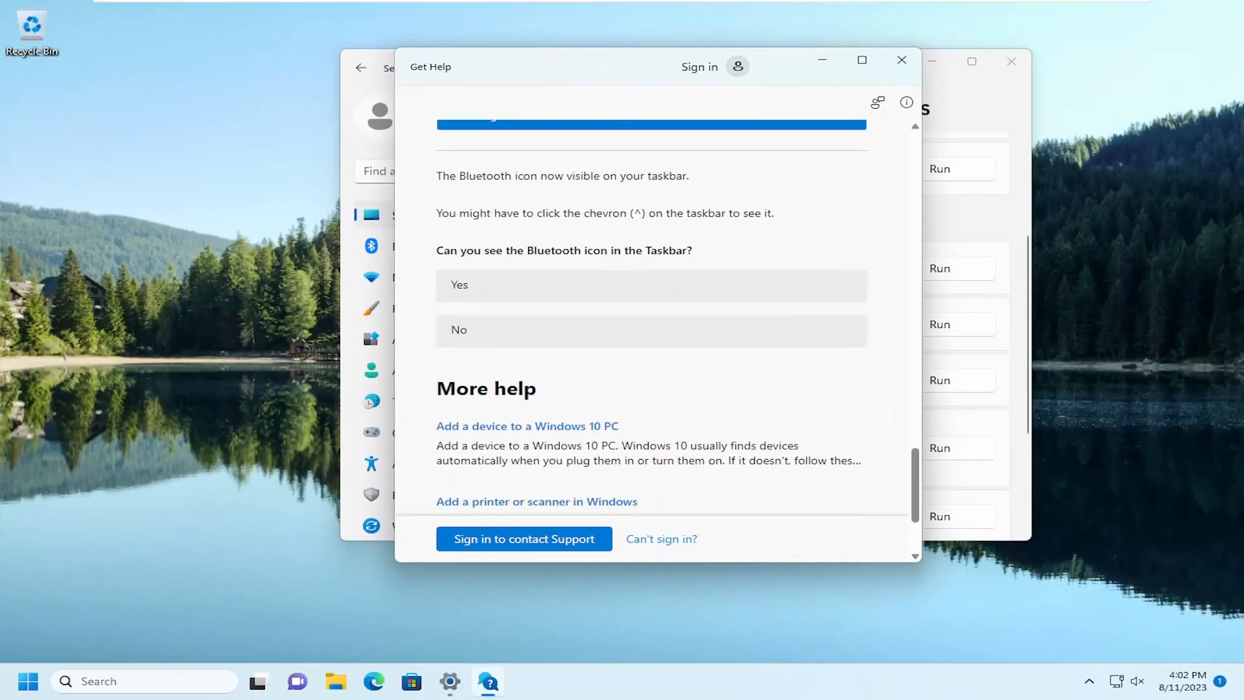
pyautogui.click(1087, 680)
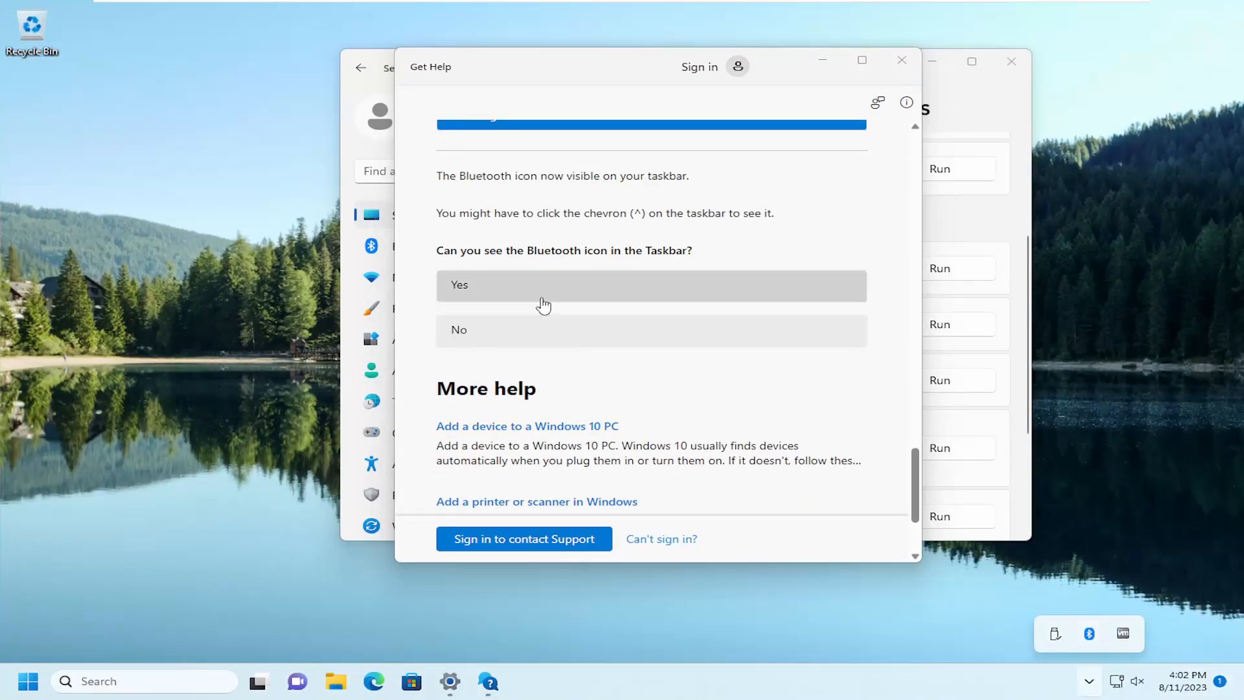
pyautogui.click(650, 285)
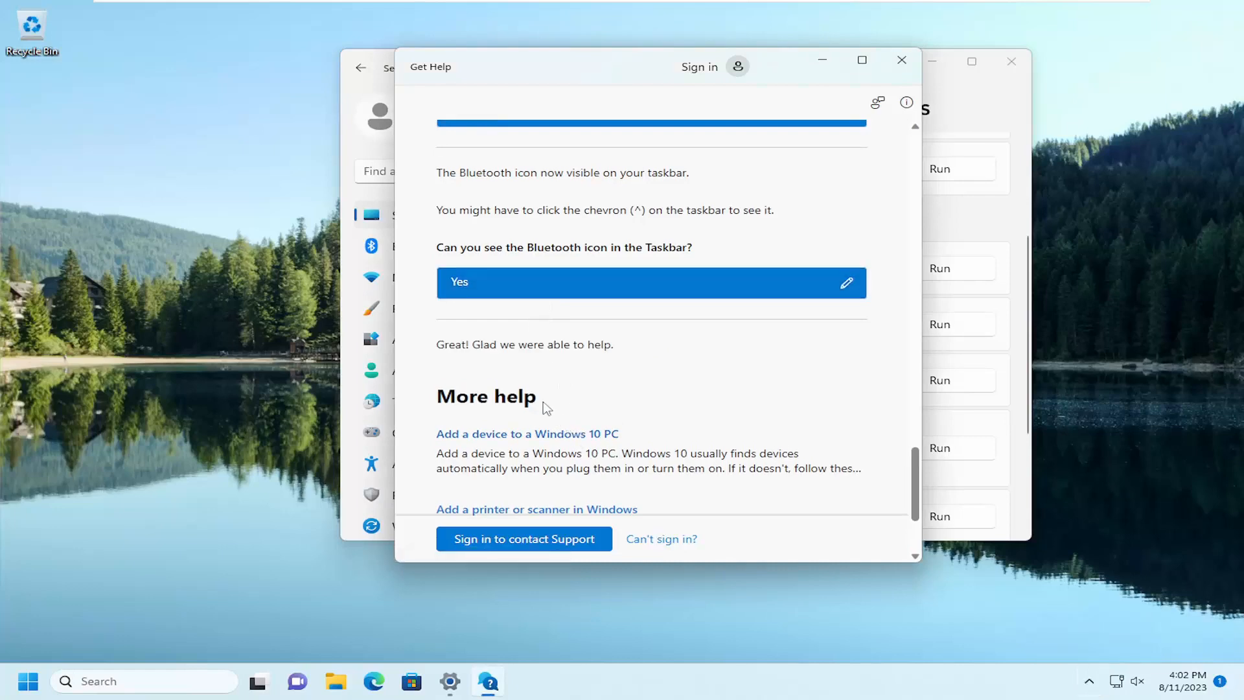